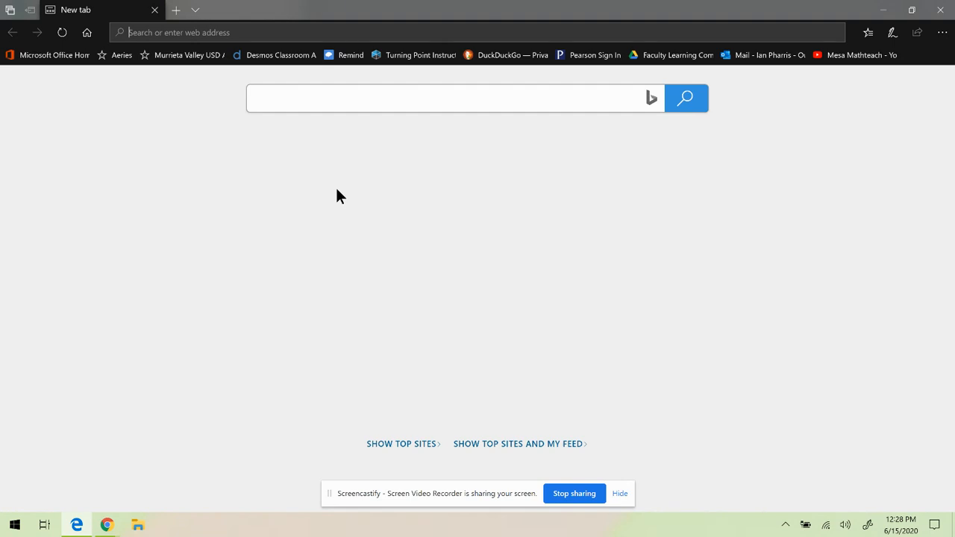
Step: Go to the portal and enter the school k12.ca.us email to continue signing in
text(portal)
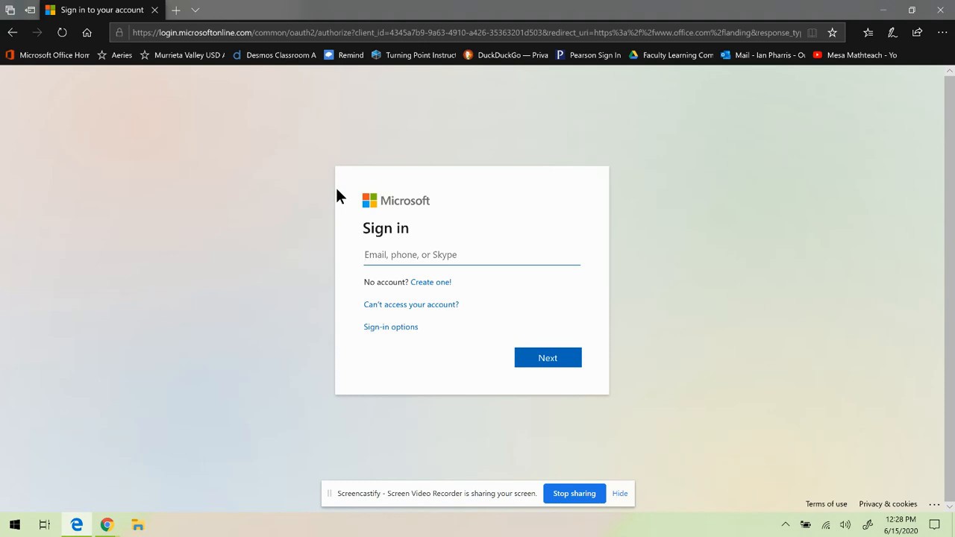
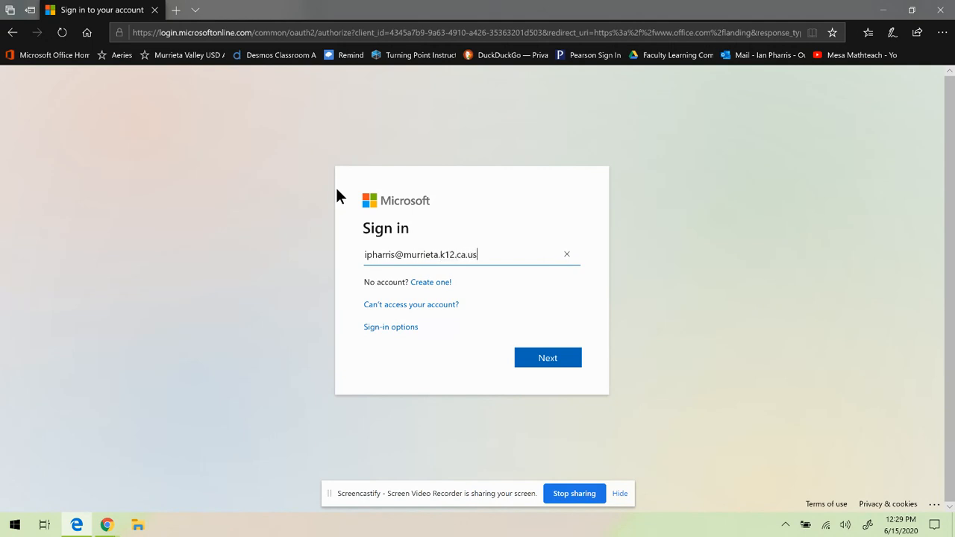
click(548, 358)
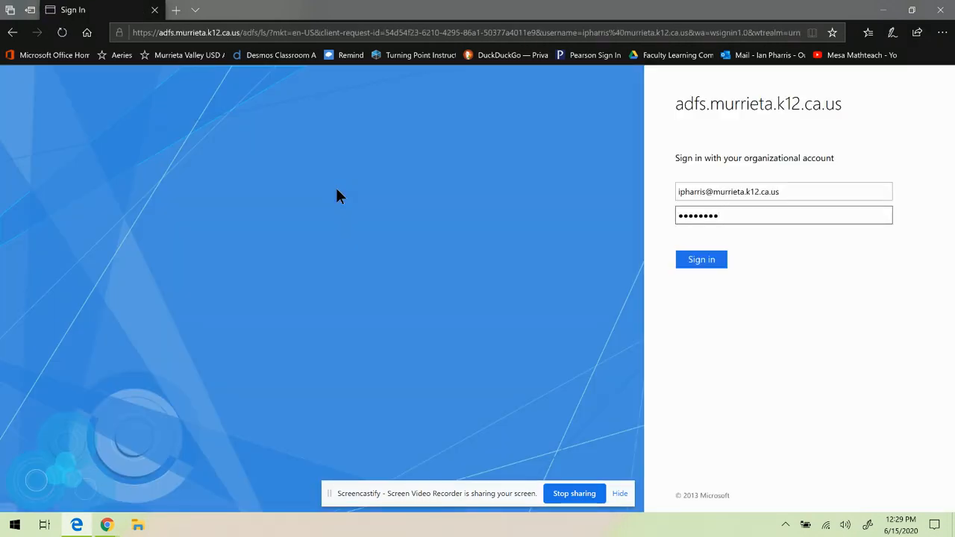
Step: Submit the password on the district sign-in page and continue past the device error
click(700, 259)
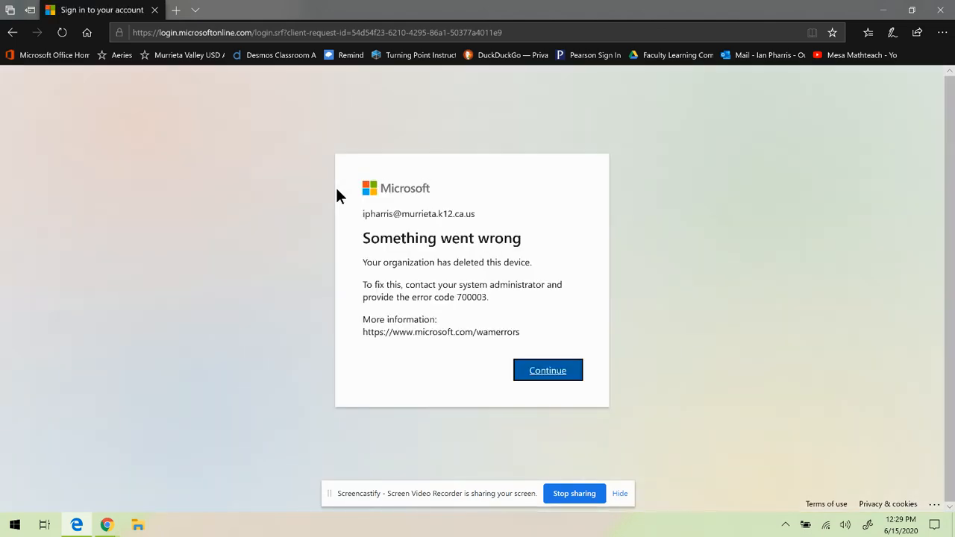
click(547, 370)
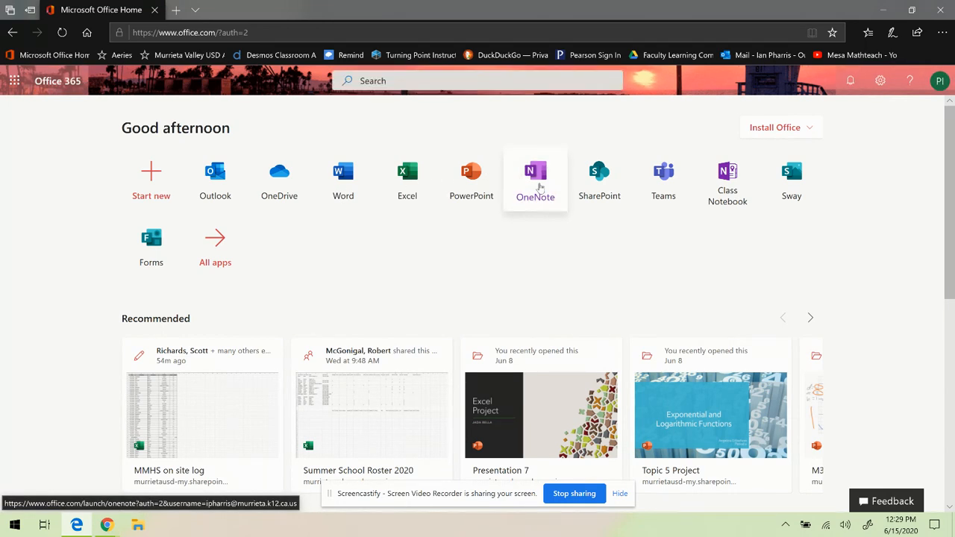
Step: Open OneNote, list the notebooks shared with me, and select a class notebook
click(535, 175)
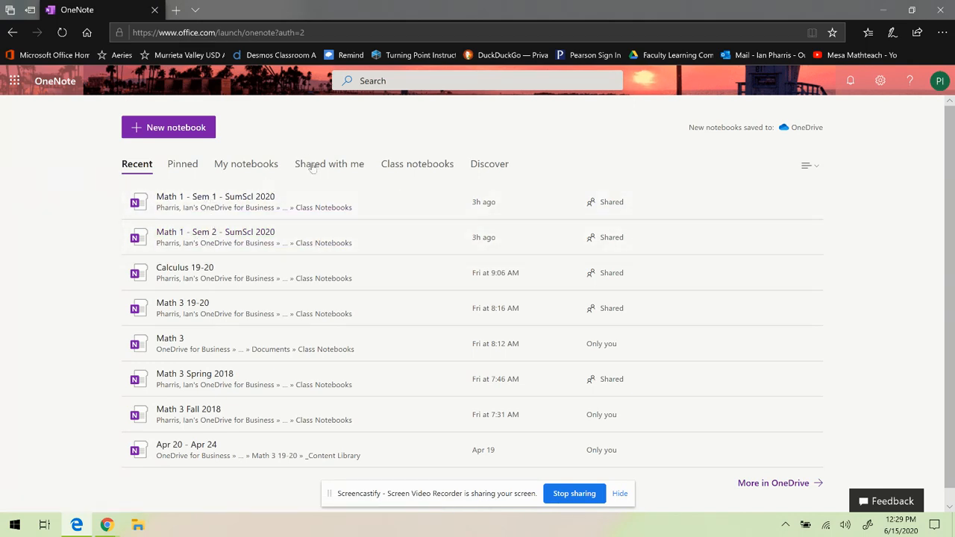
mouse_move(353, 152)
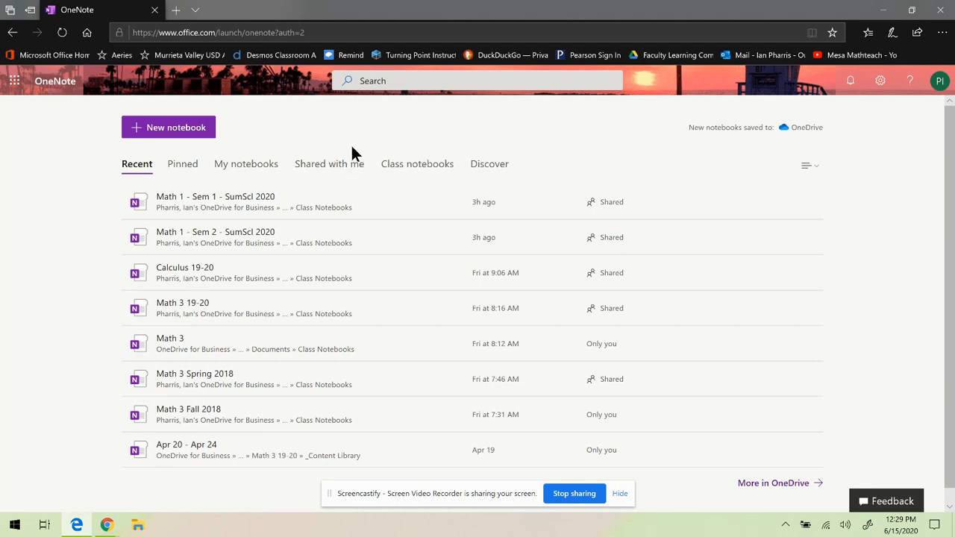
click(329, 163)
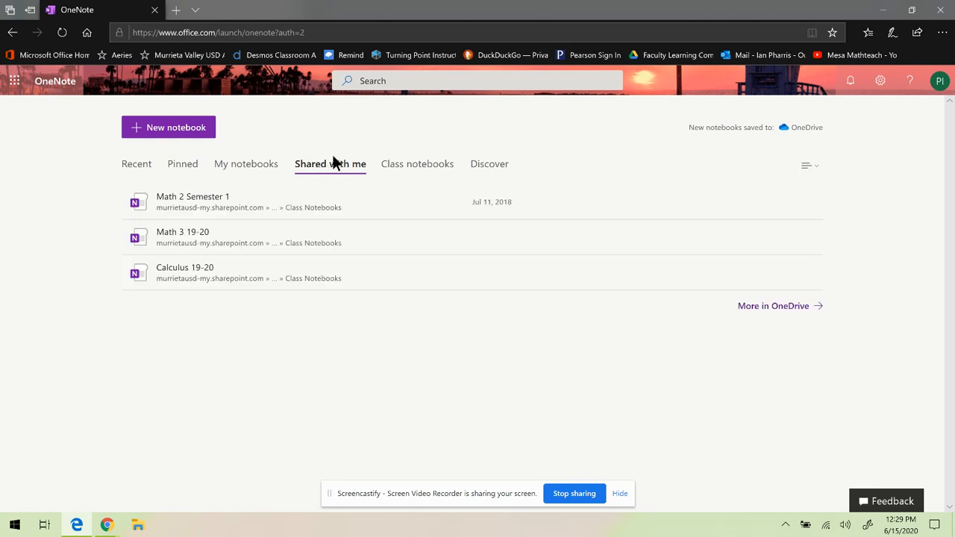
click(136, 163)
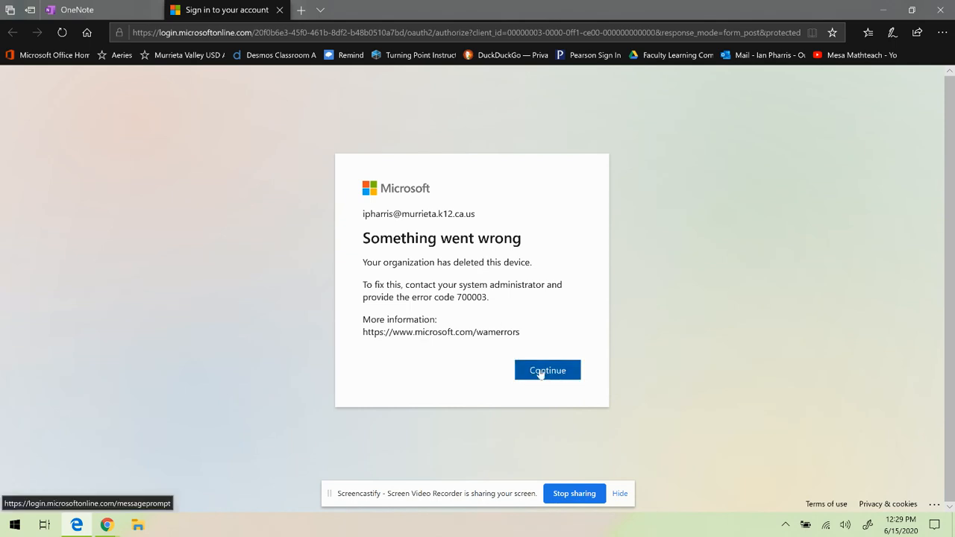
Step: Dismiss the device error, then open the loaded Math 1 notebook in the desktop app
click(547, 370)
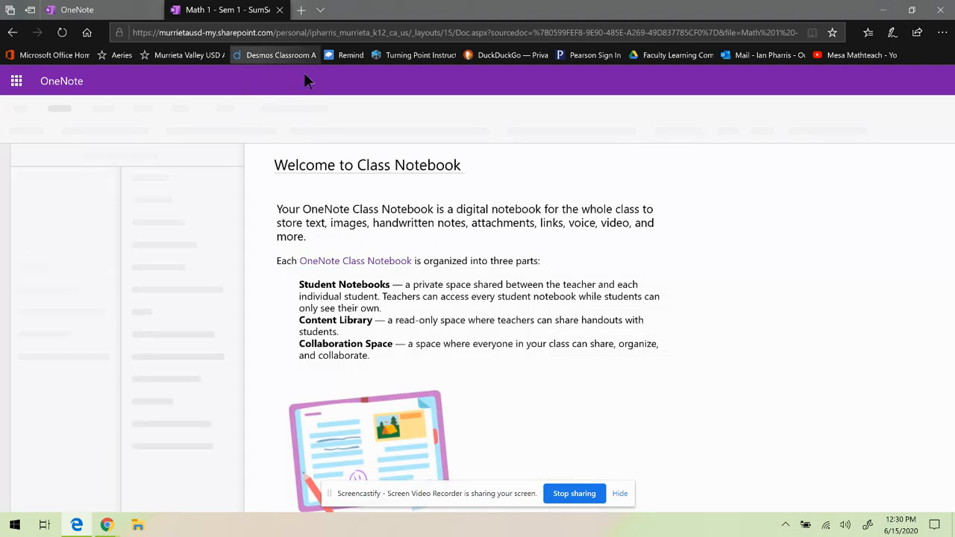
mouse_move(288, 138)
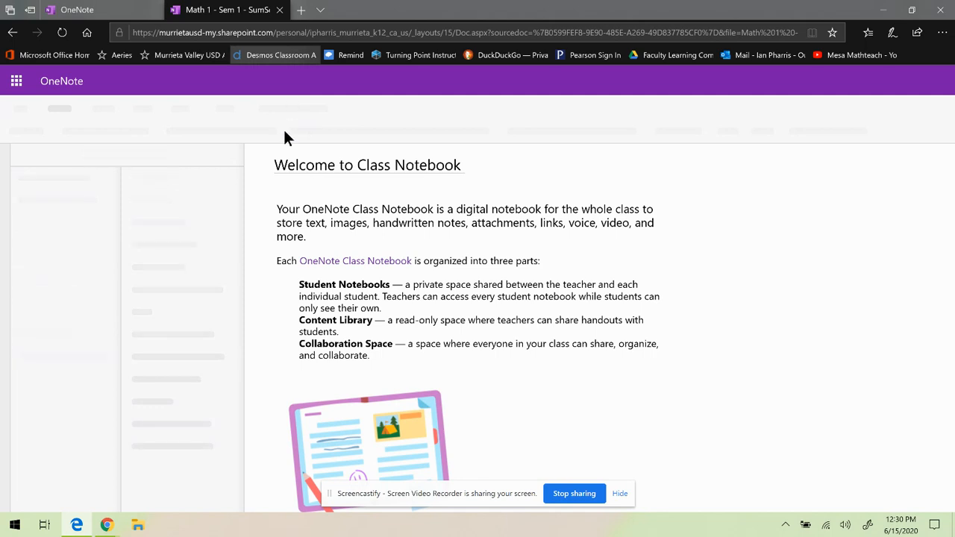
mouse_move(380, 185)
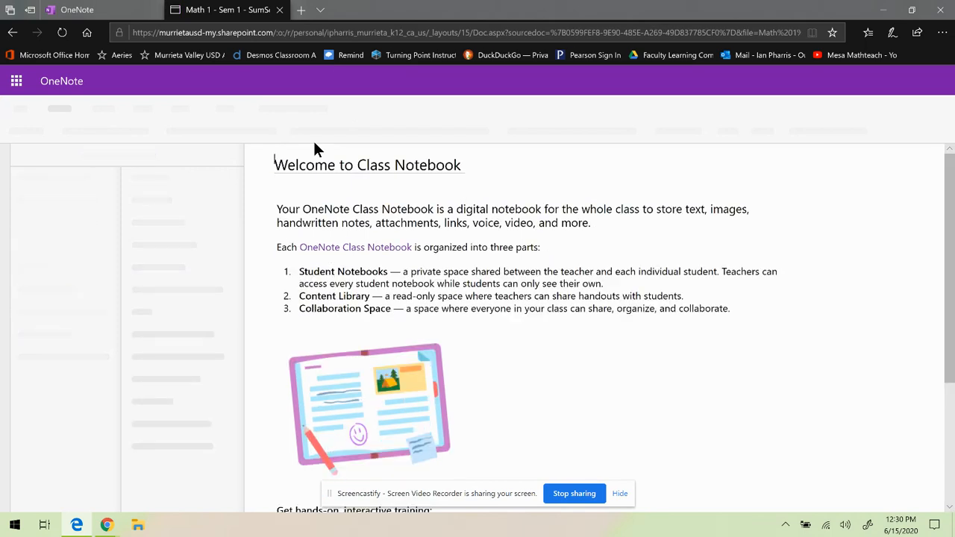
mouse_move(343, 160)
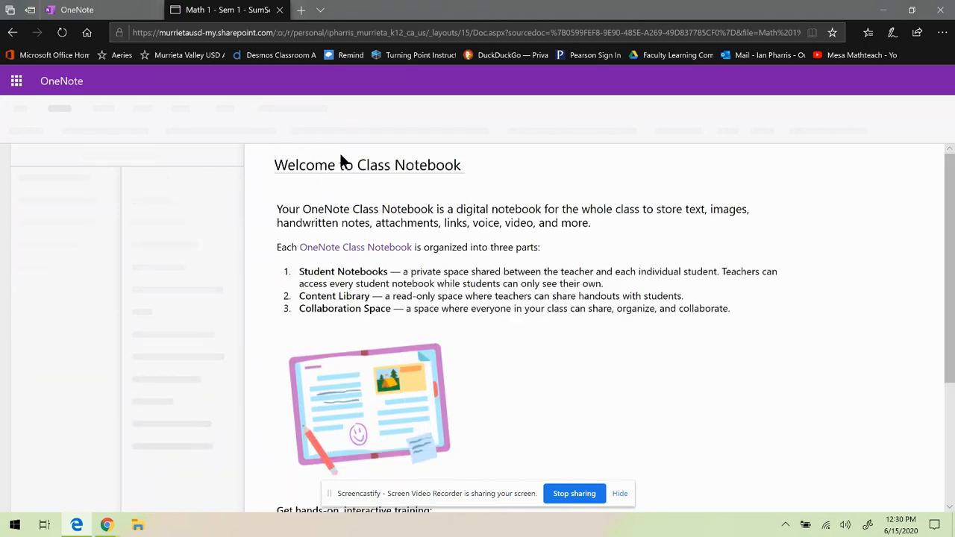
mouse_move(250, 104)
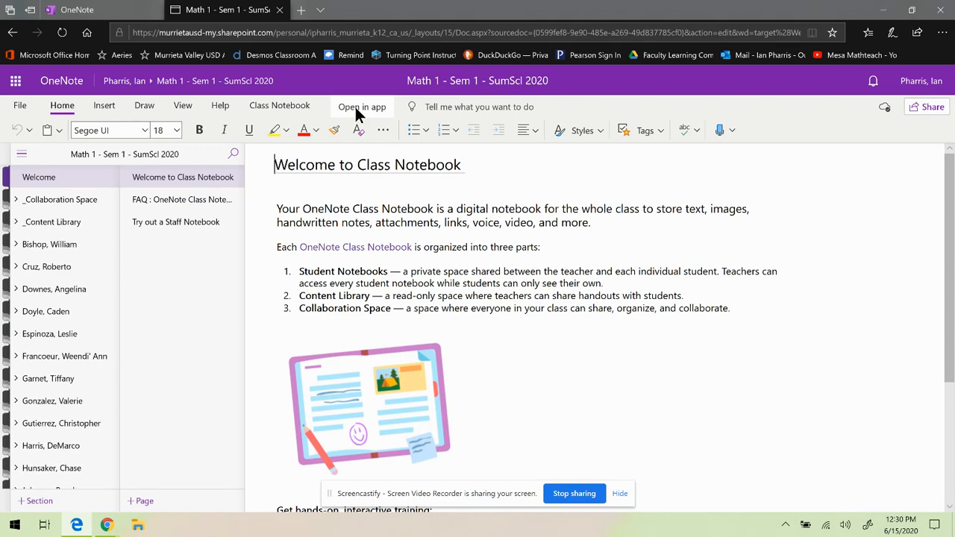
click(362, 107)
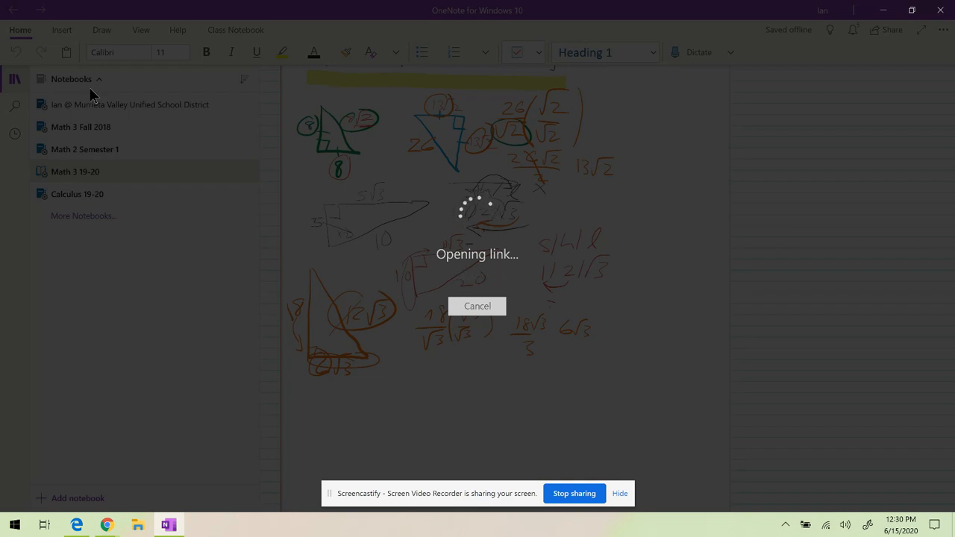
mouse_move(408, 90)
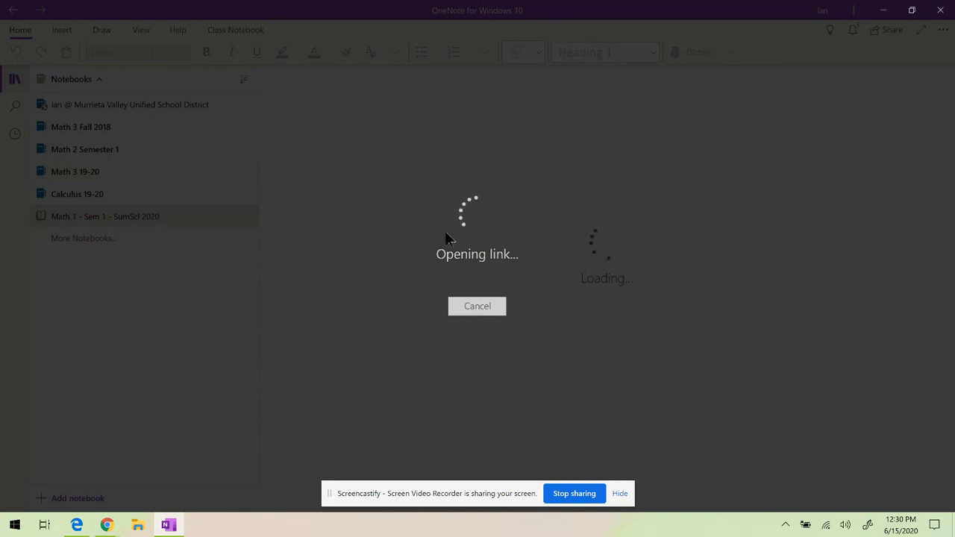
mouse_move(444, 269)
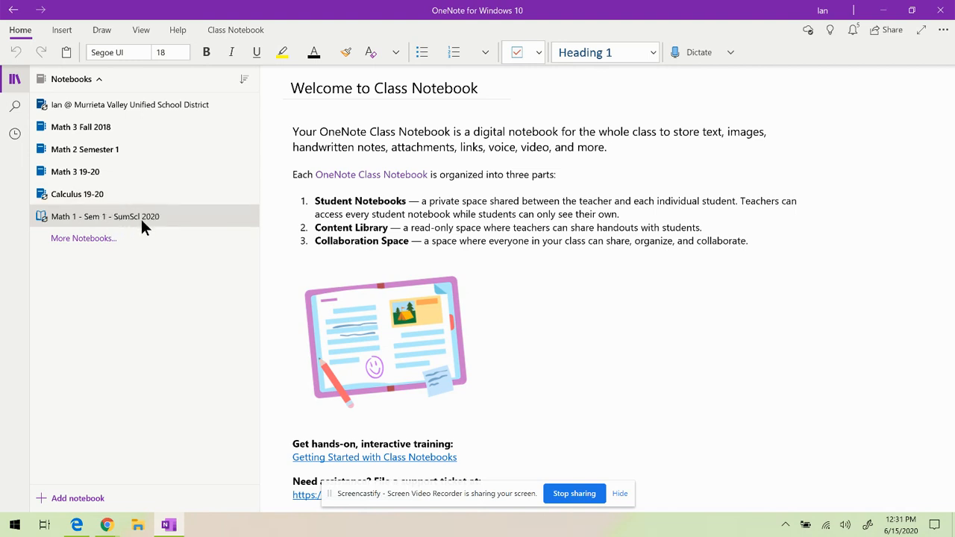
mouse_move(512, 299)
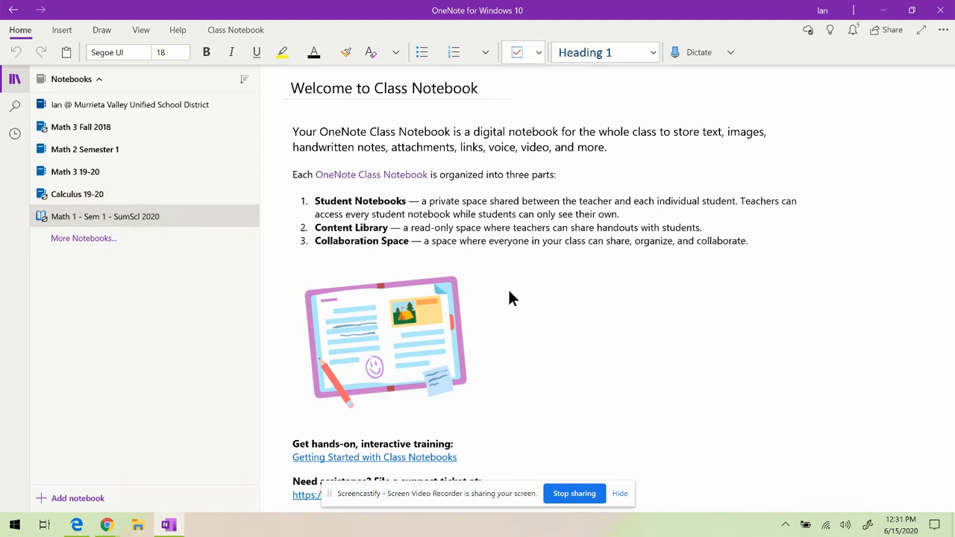
mouse_move(114, 222)
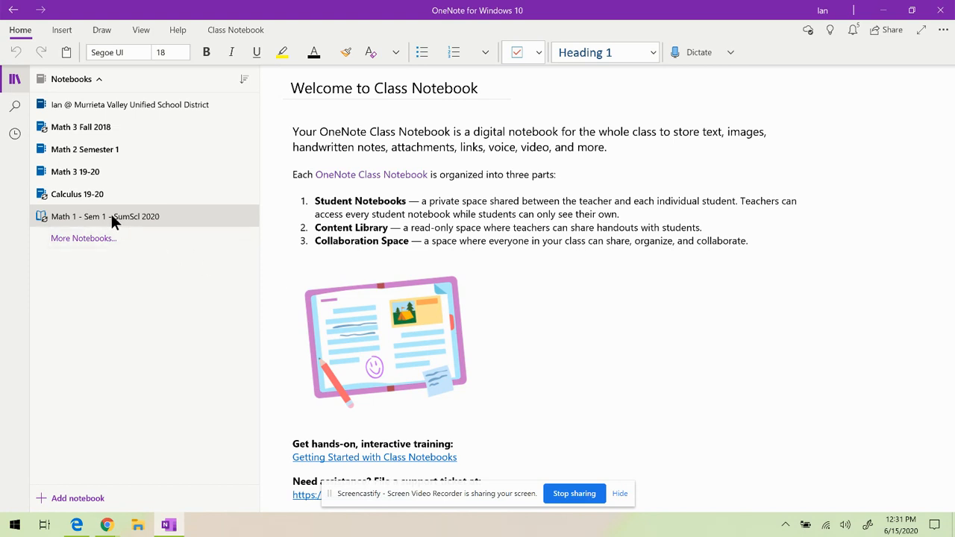
mouse_move(419, 238)
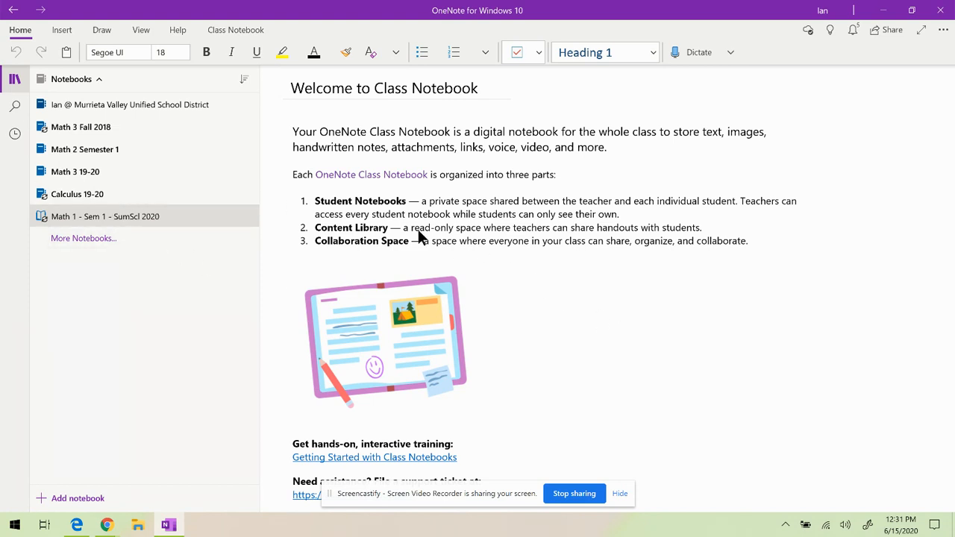
mouse_move(468, 246)
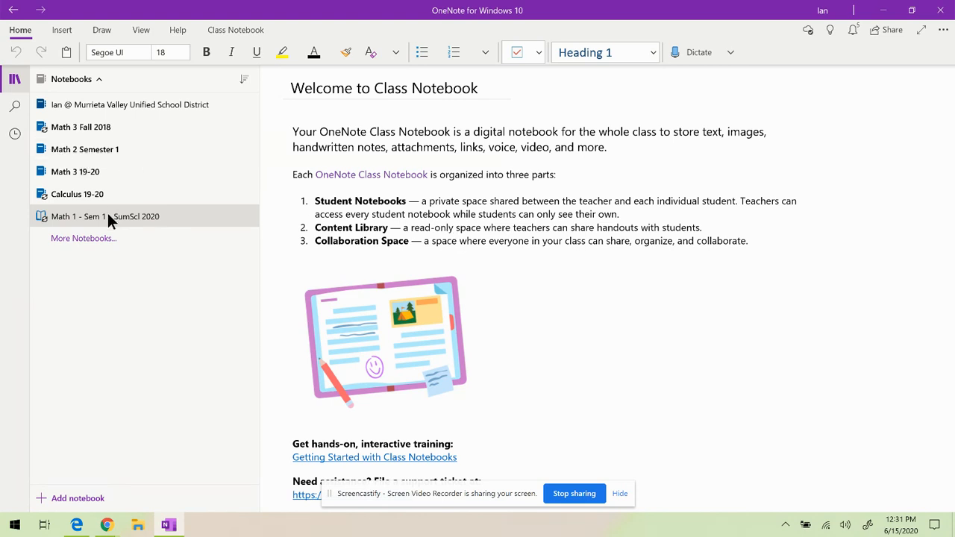
Step: Select Math 1 - Sem 1 - SumScl 2020 from the Notebooks list
click(104, 217)
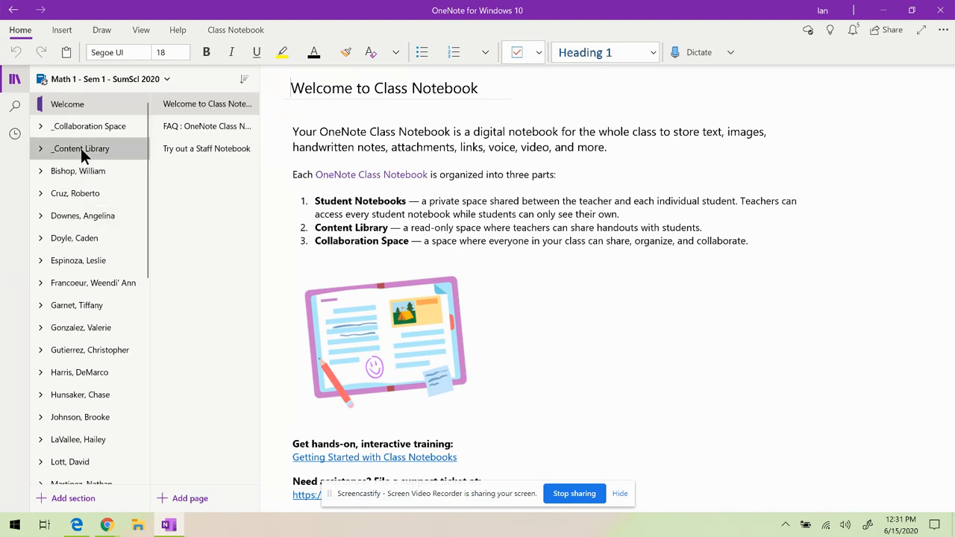
Step: Expand _Content Library and view Introduction, Syllabus, then Pacing Guide sections
click(80, 148)
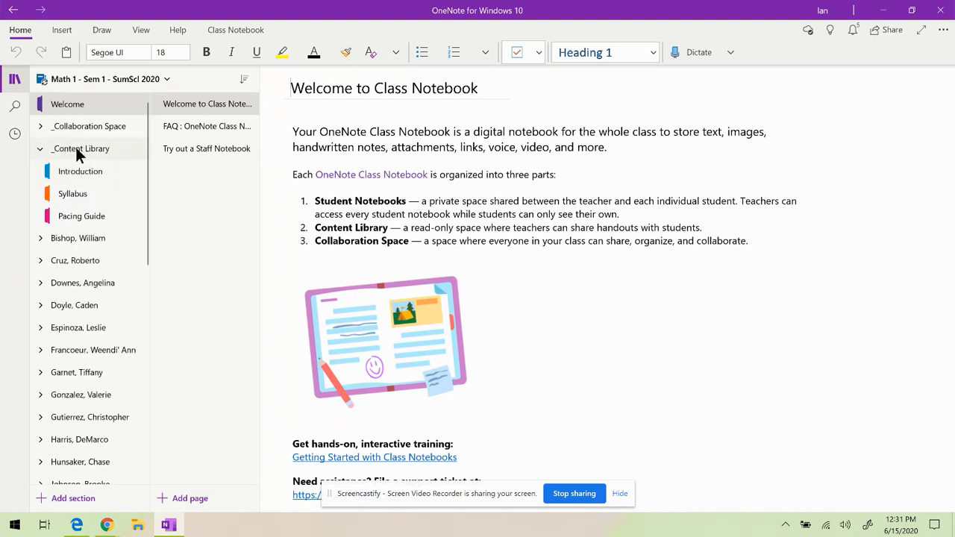
click(80, 171)
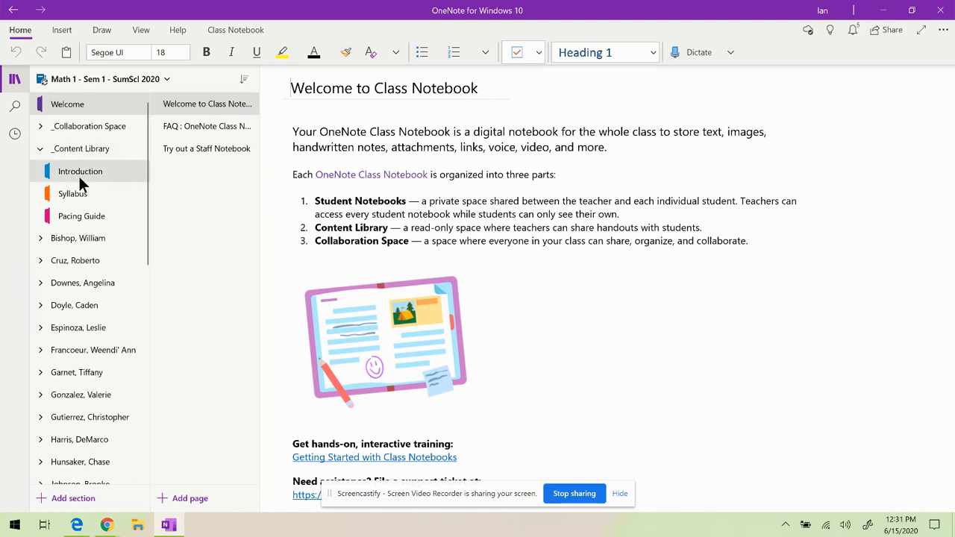
click(80, 171)
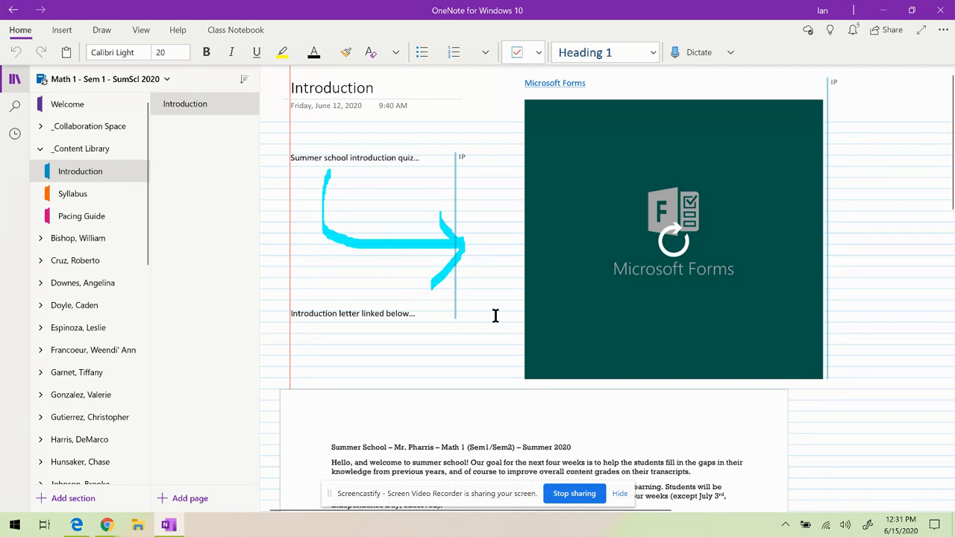
scroll(down, 3)
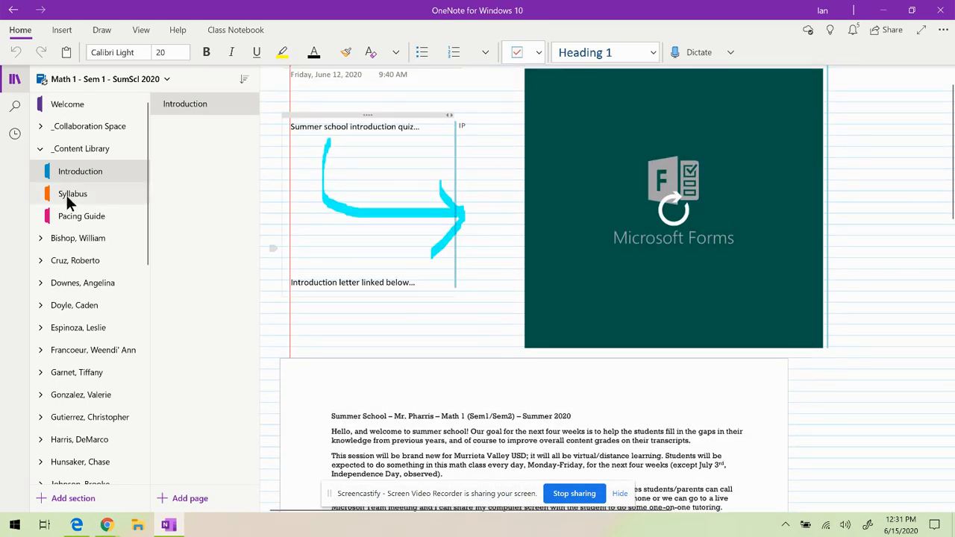
click(73, 194)
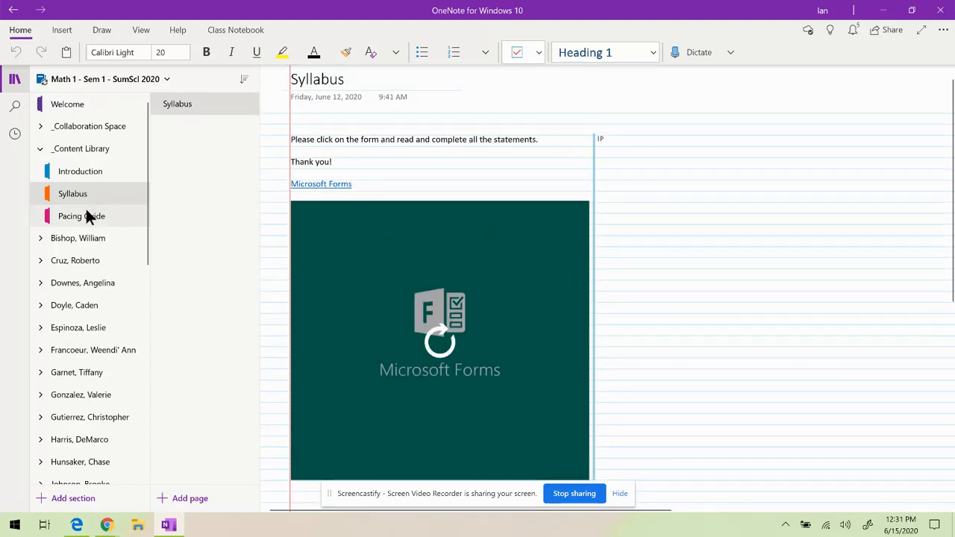
click(81, 216)
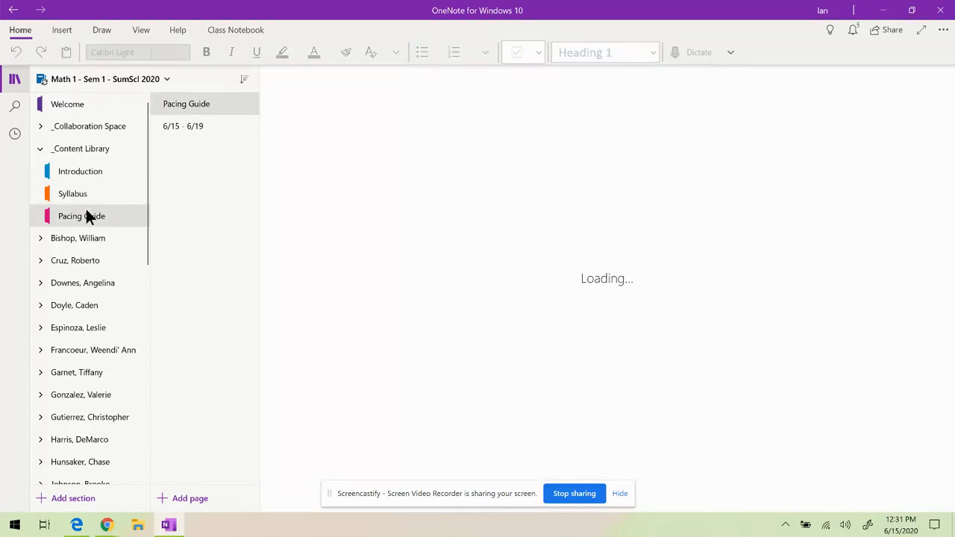
Step: View the Pacing Guide overview page, then the 6/15 - 6/19 weekly page
click(80, 216)
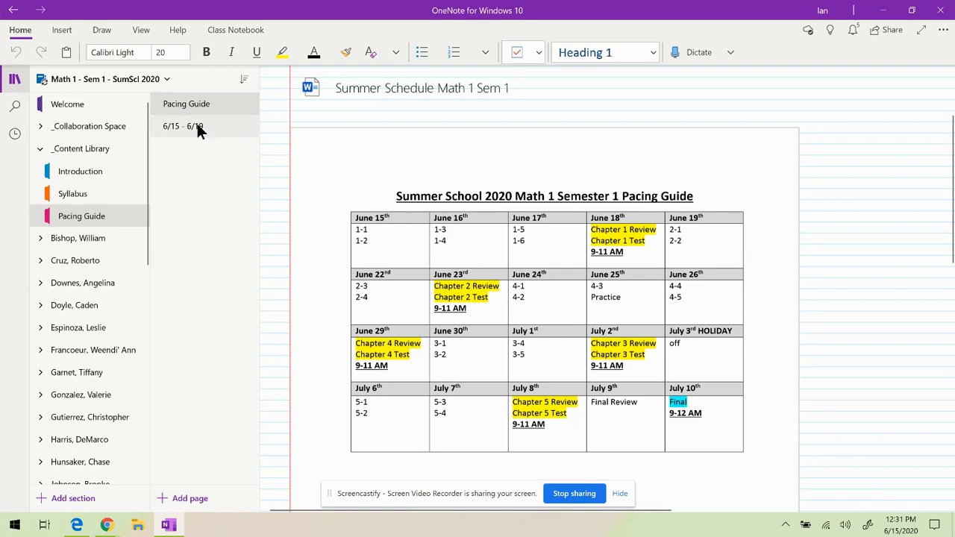
click(184, 126)
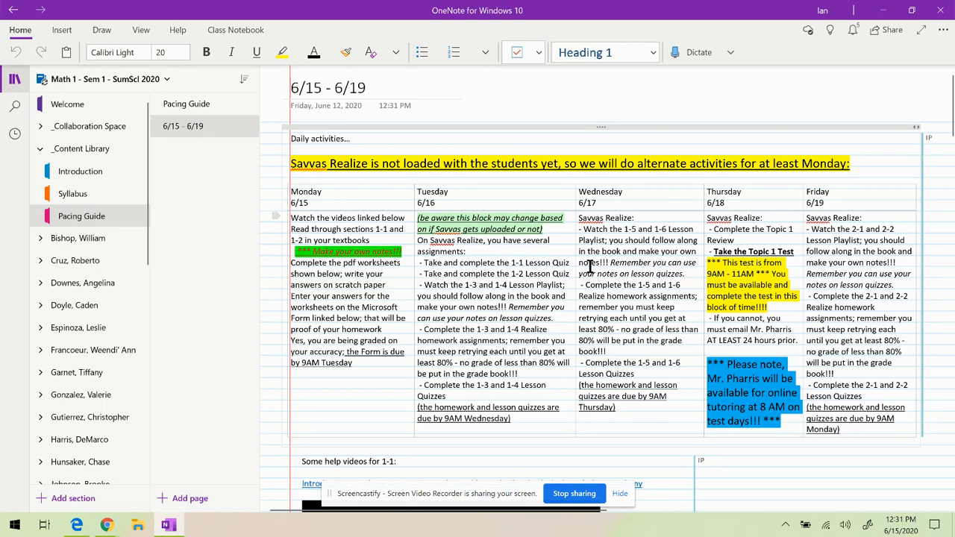
mouse_move(608, 298)
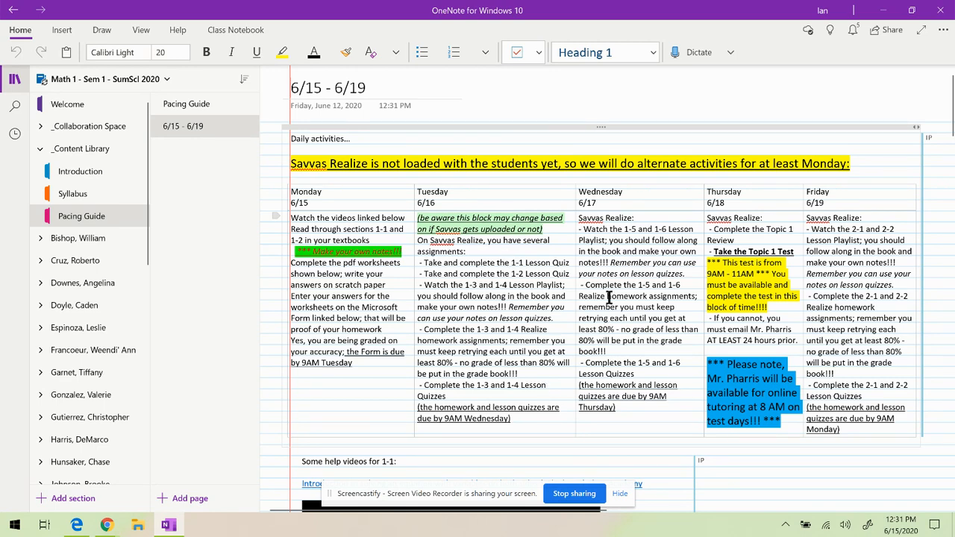
mouse_move(298, 235)
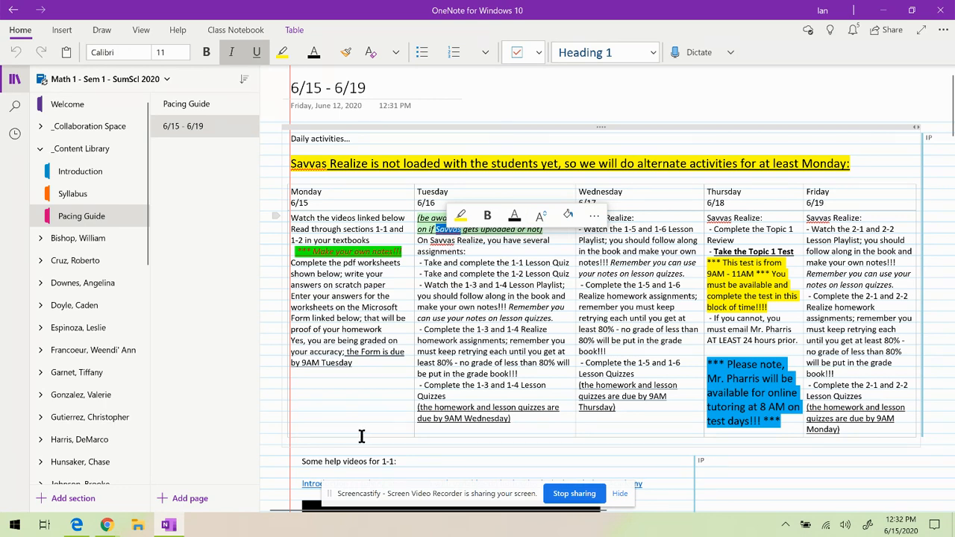
scroll(down, 3)
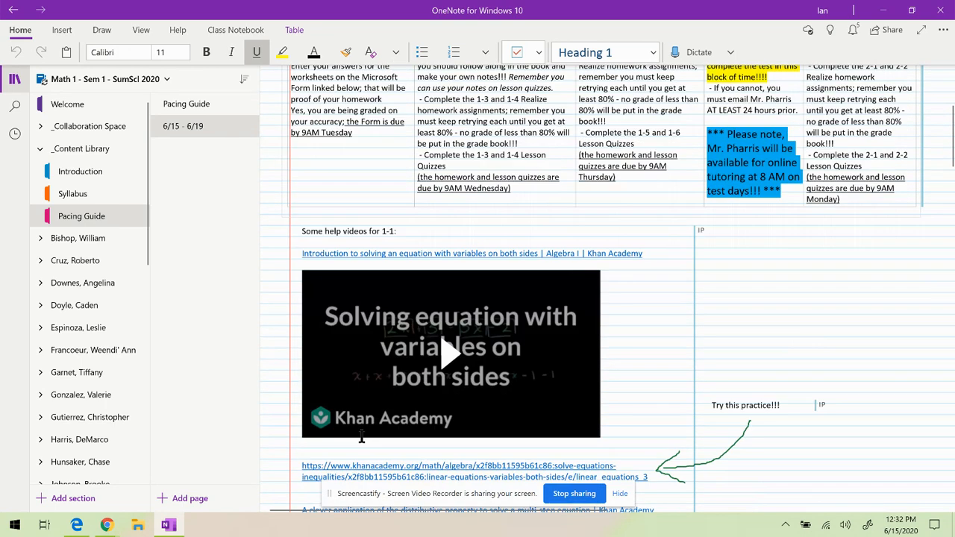
scroll(down, 3)
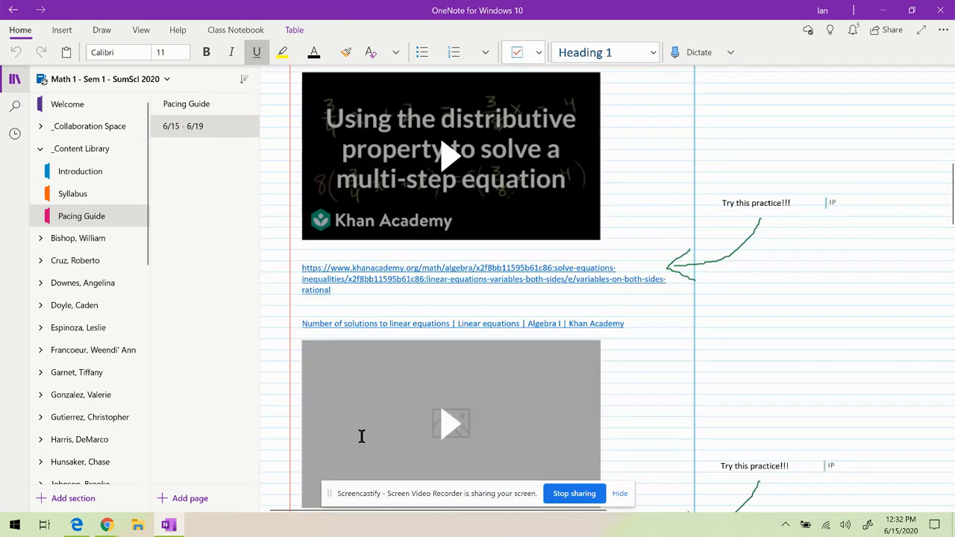
scroll(down, 3)
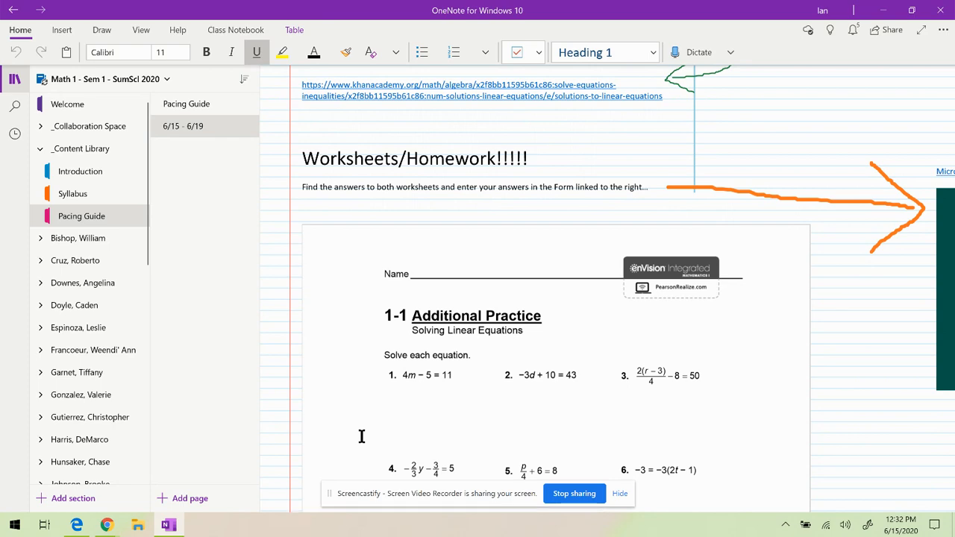
scroll(down, 3)
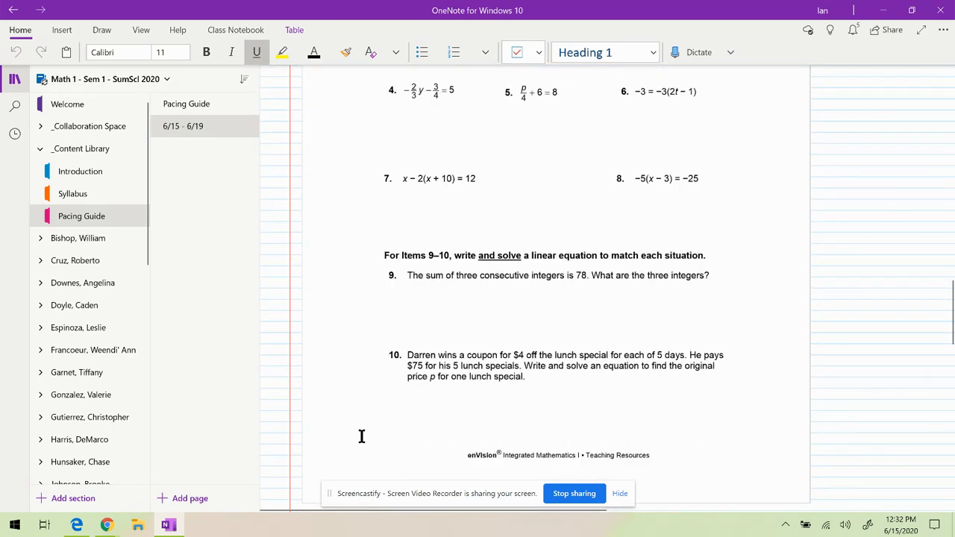
scroll(down, 3)
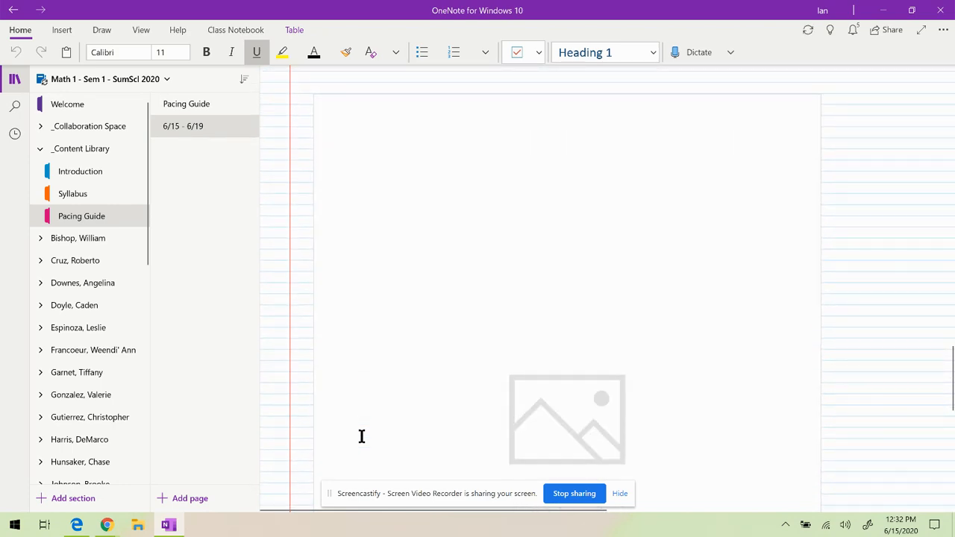
scroll(down, 3)
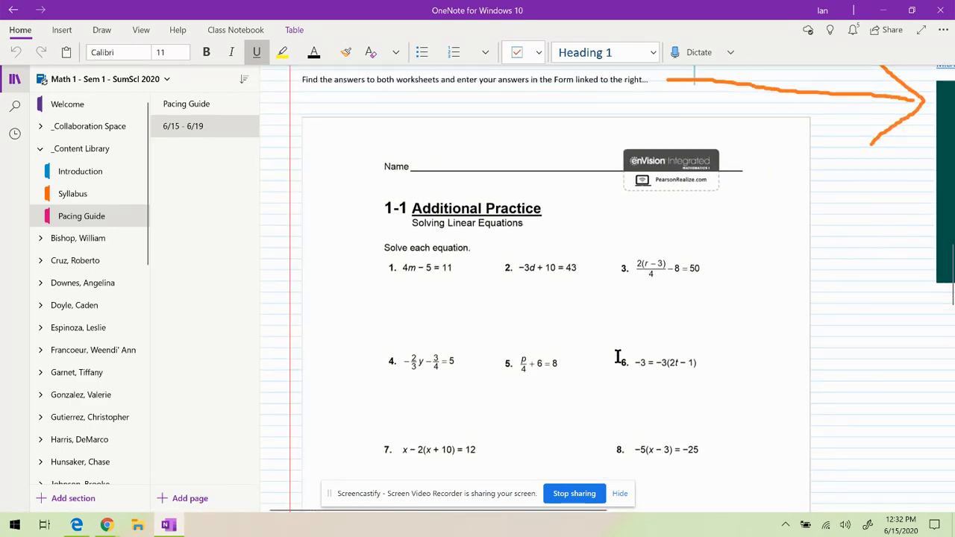
scroll(down, 3)
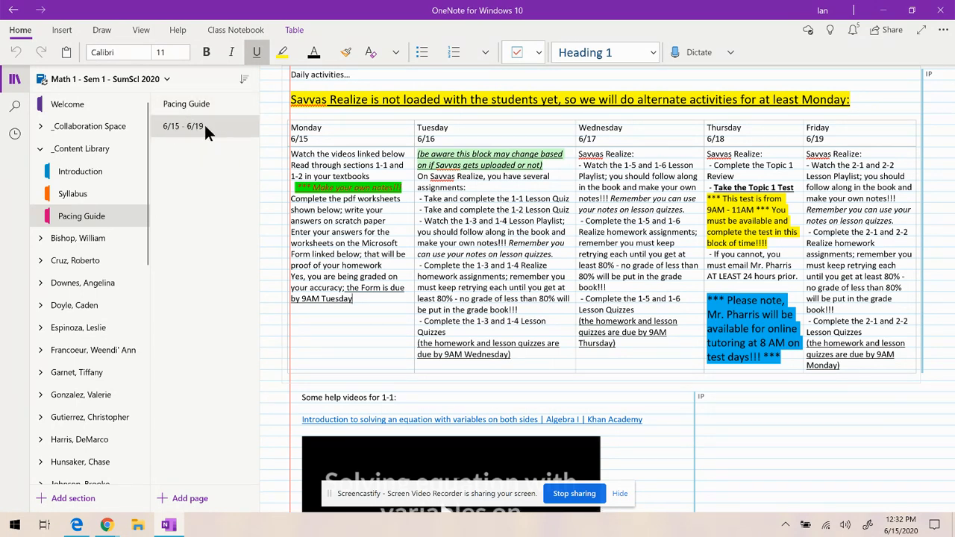
mouse_move(529, 140)
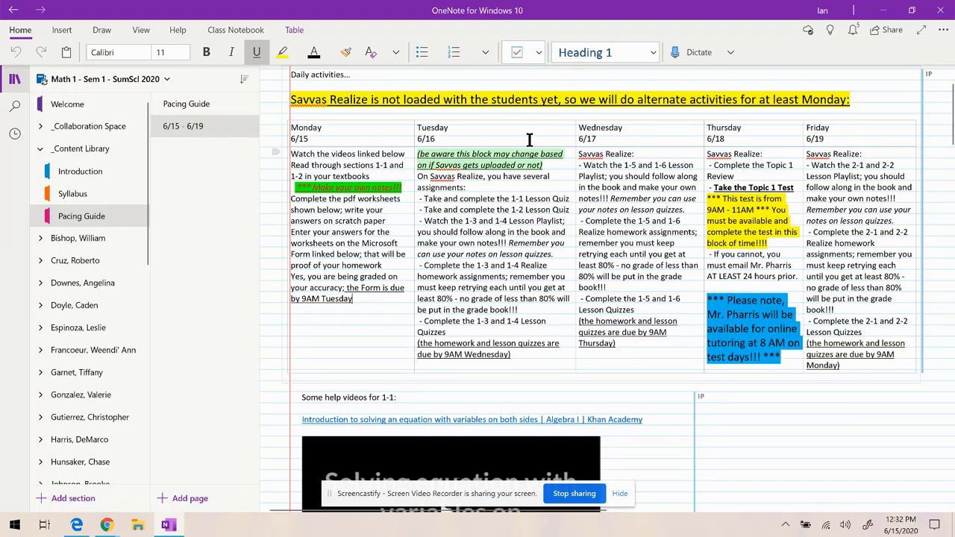
mouse_move(563, 231)
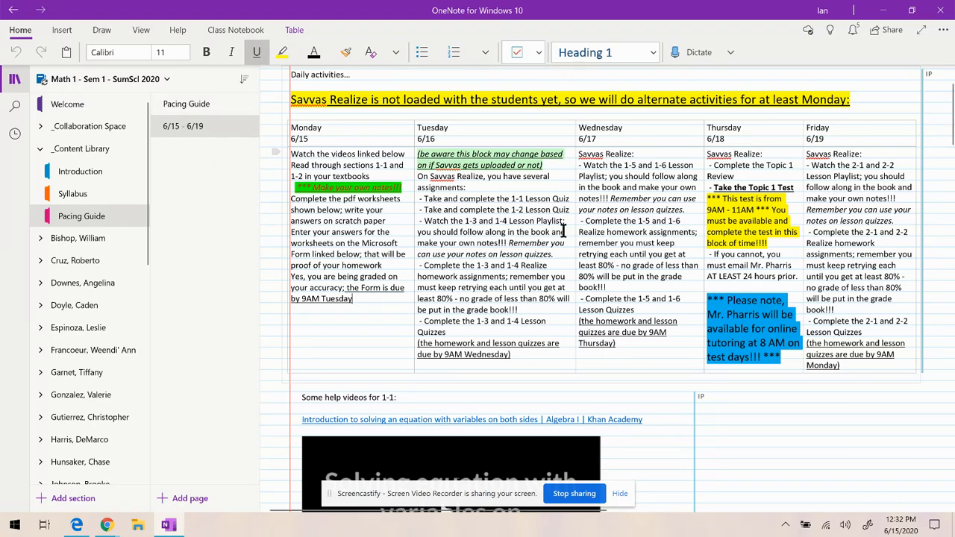